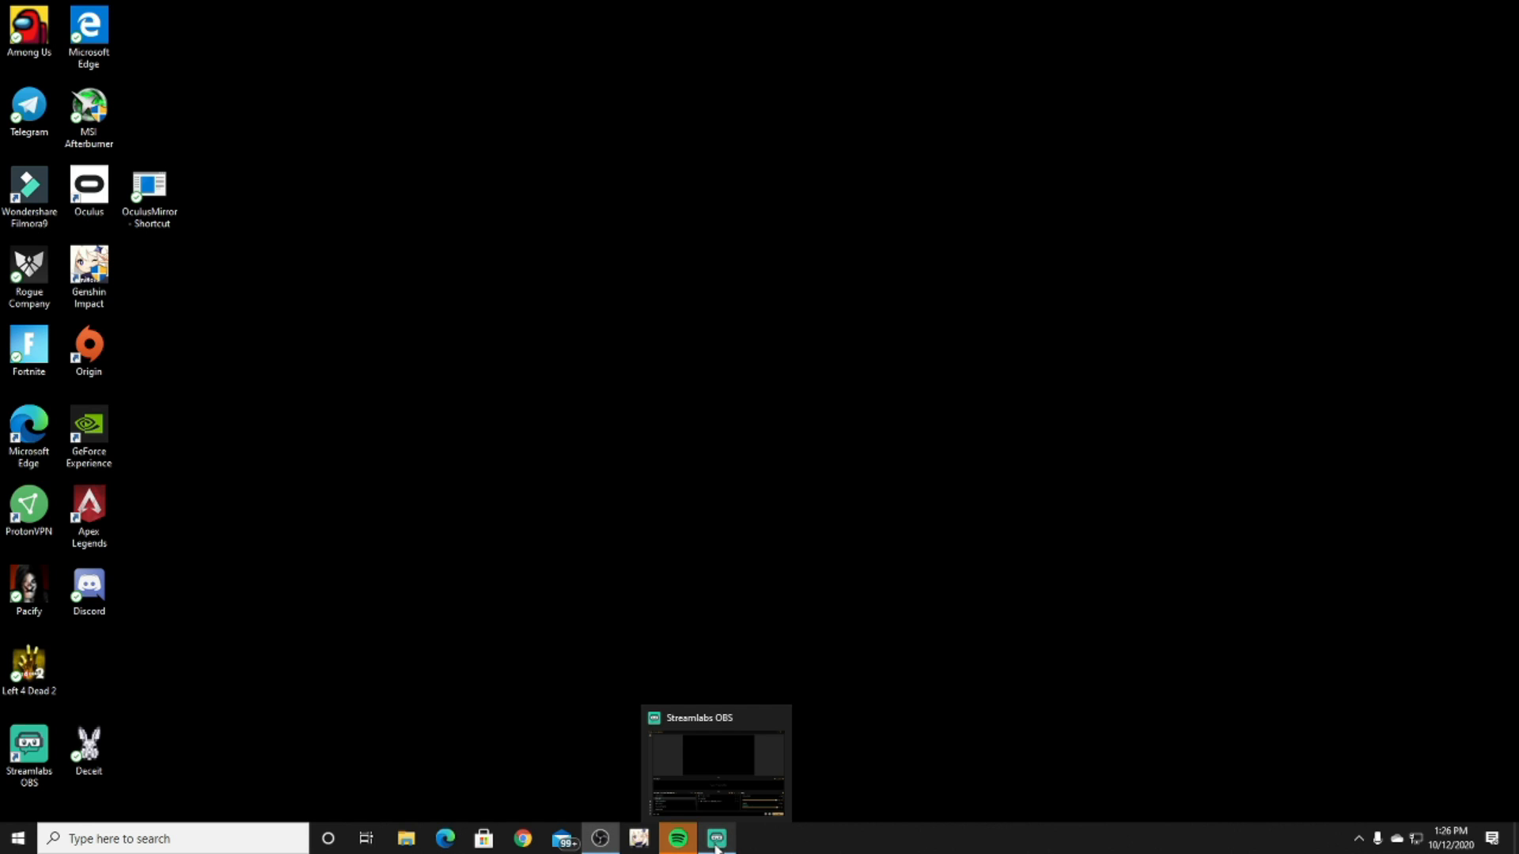
Step: Delete the Window Capture source from the Live Scene's Sources list and confirm
left_click(715, 838)
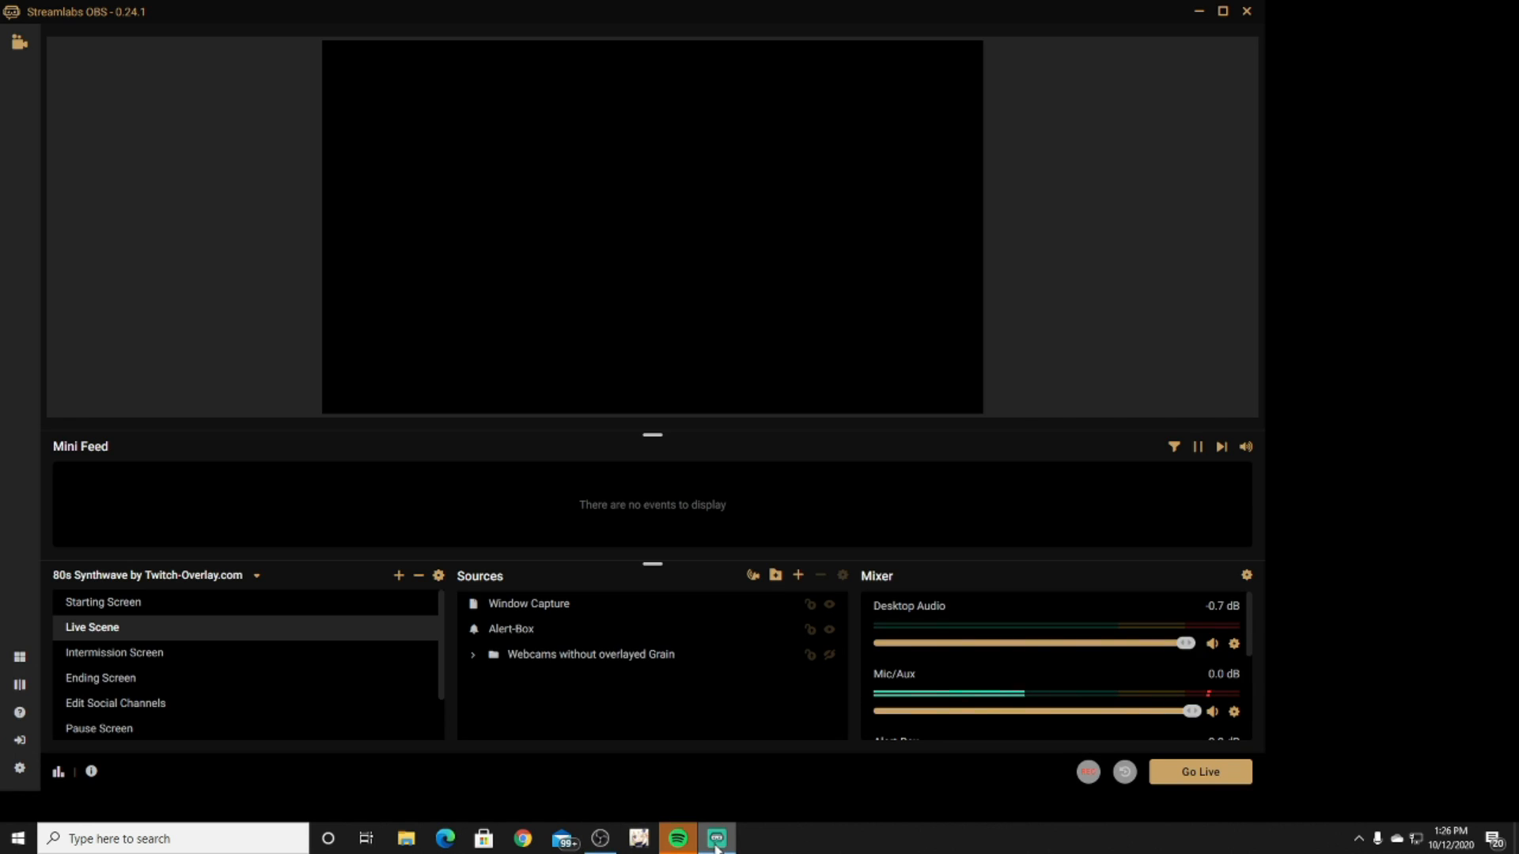
mouse_move(799, 595)
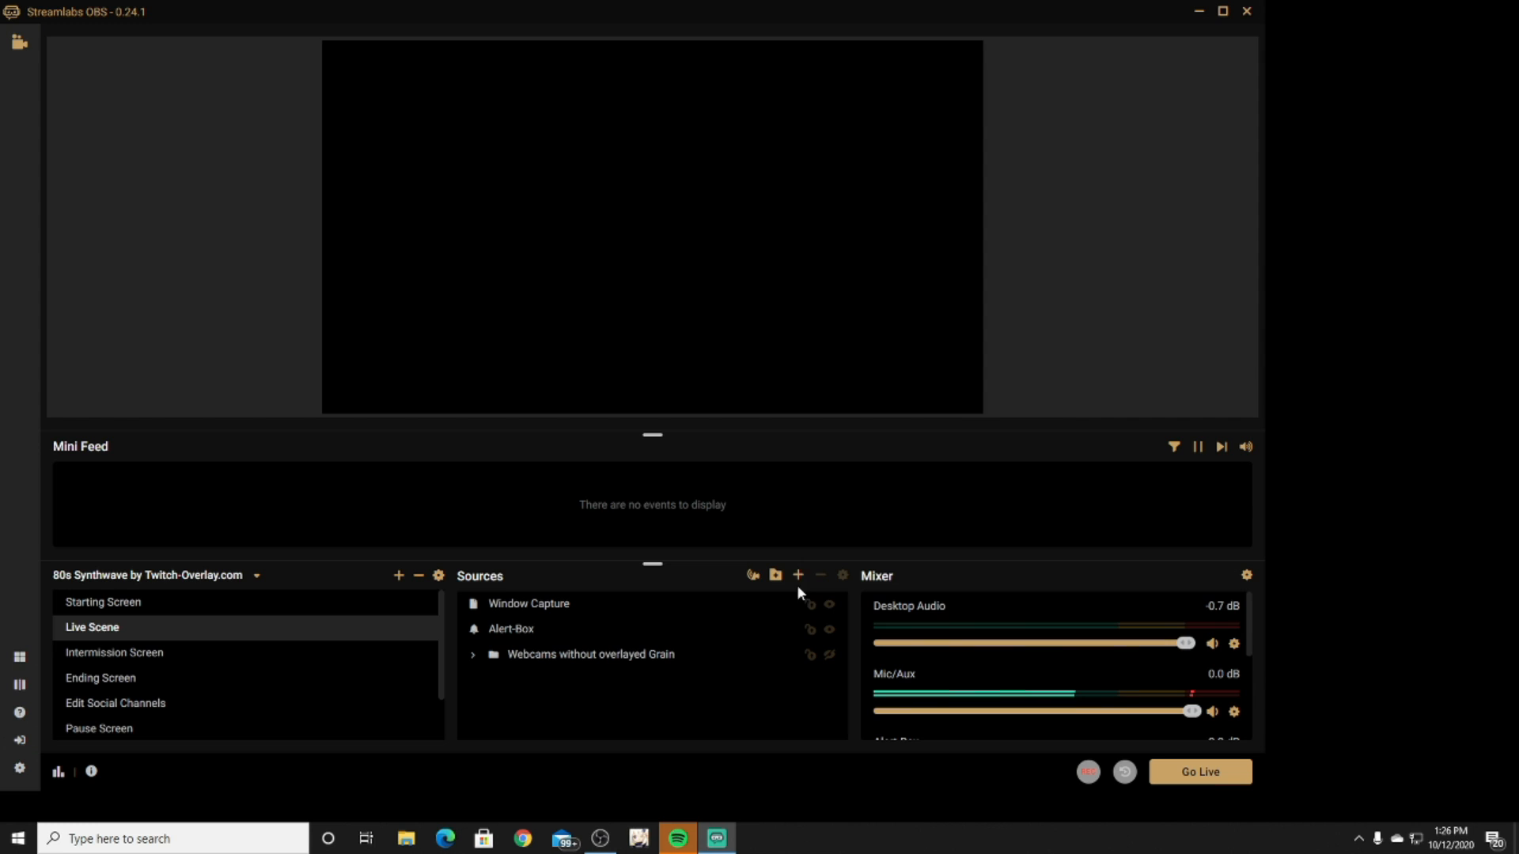
right_click(529, 605)
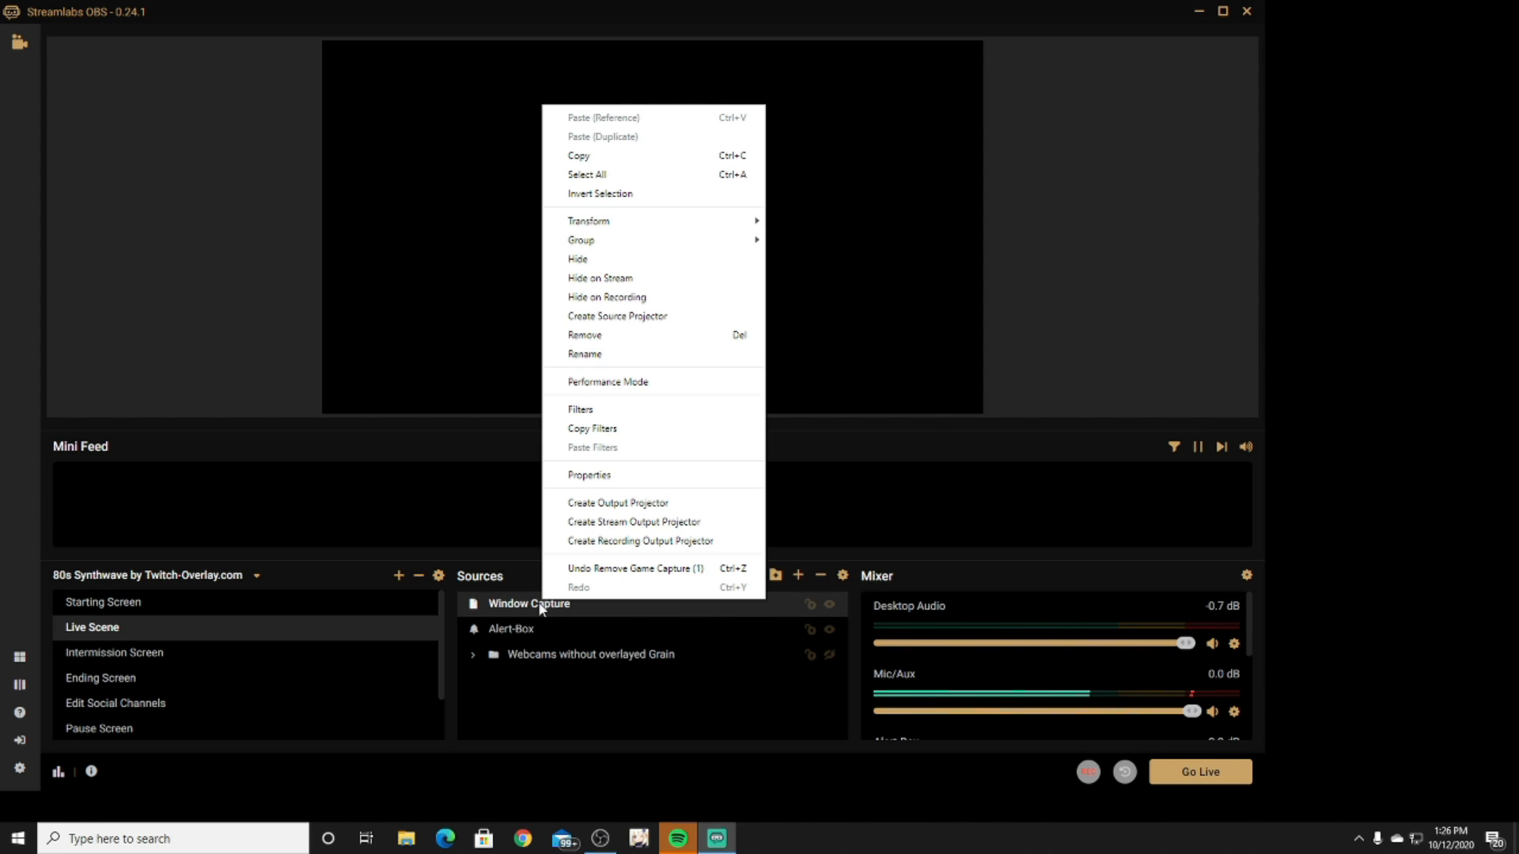
mouse_move(582, 462)
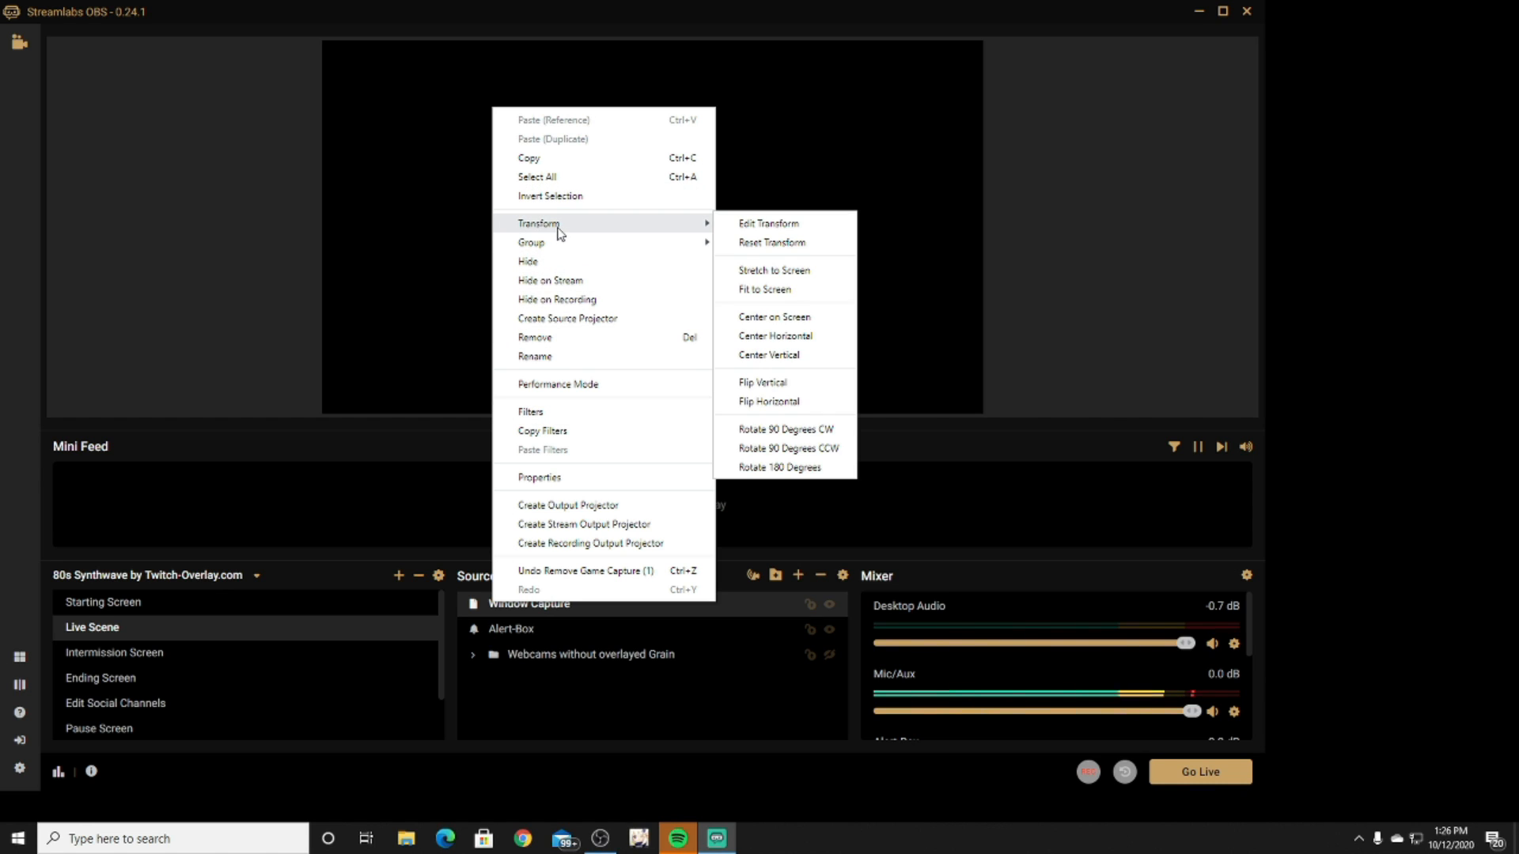
left_click(535, 337)
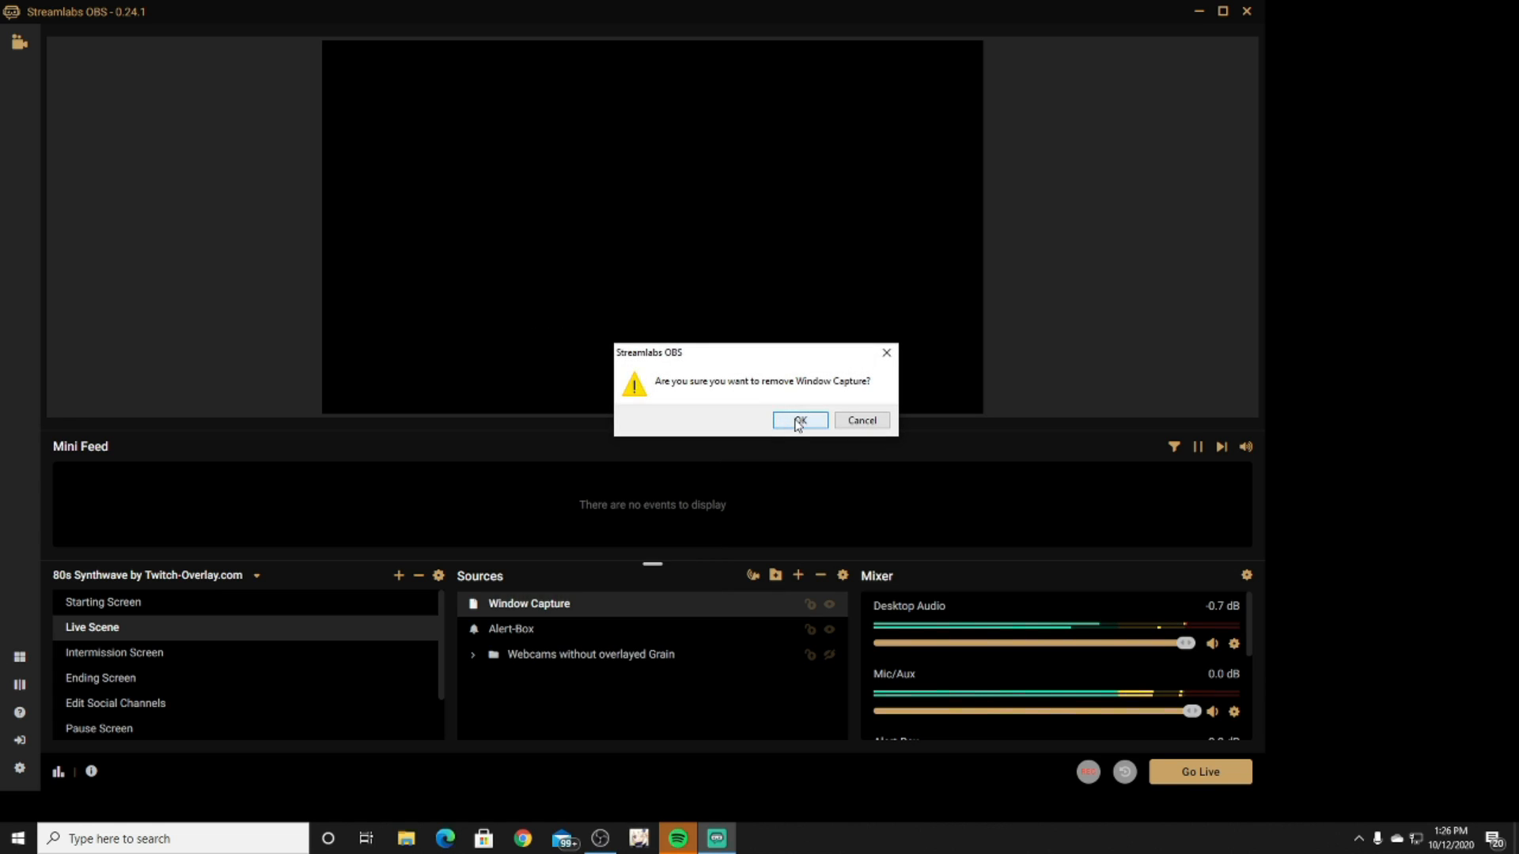
left_click(799, 421)
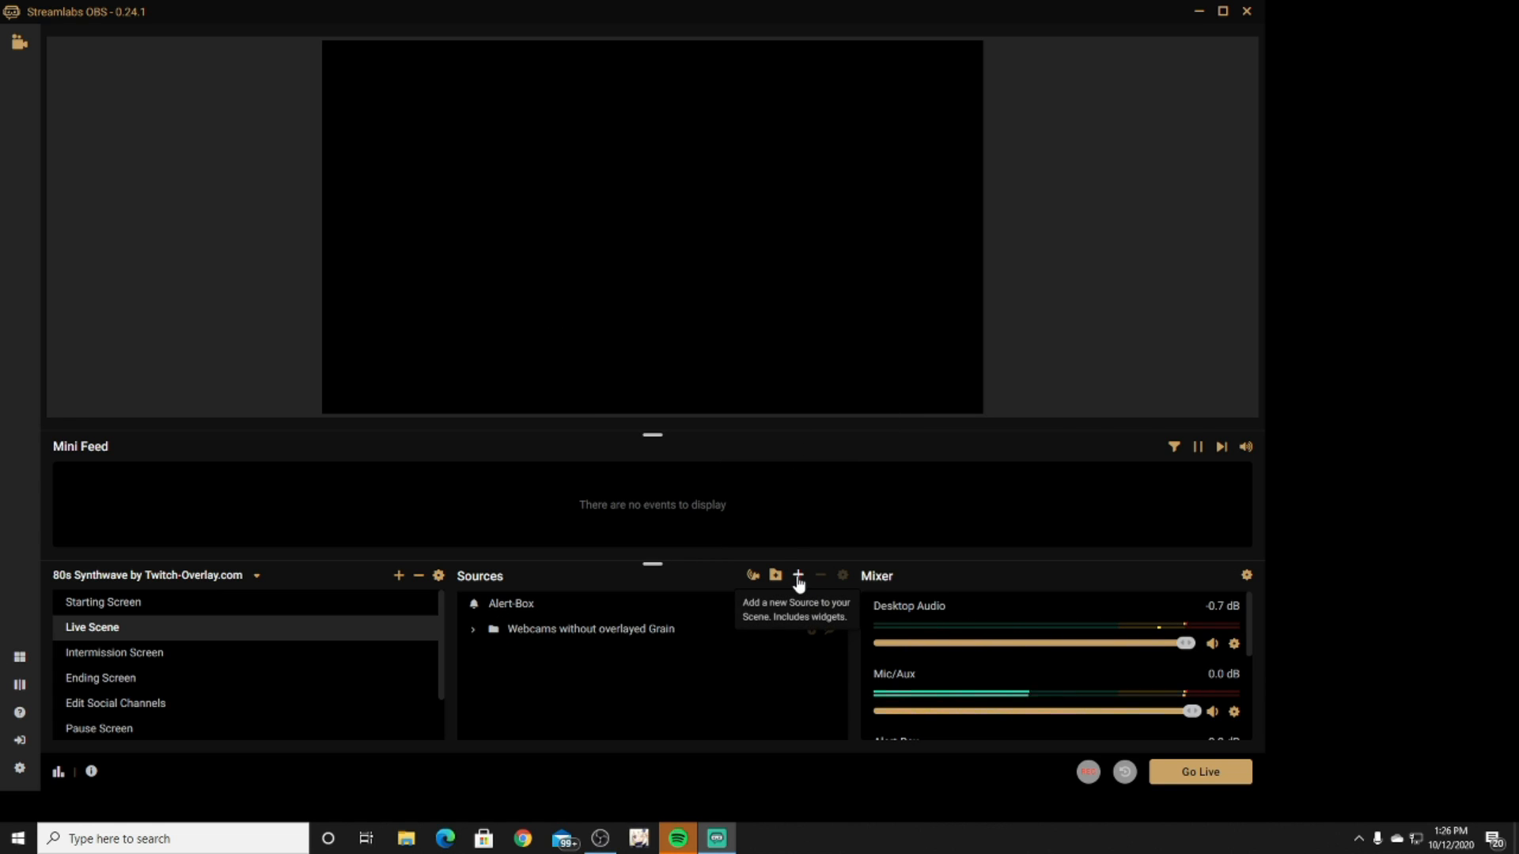
Step: Add a new source named Window Capture with default settings, then minimize Streamlabs OBS
left_click(797, 576)
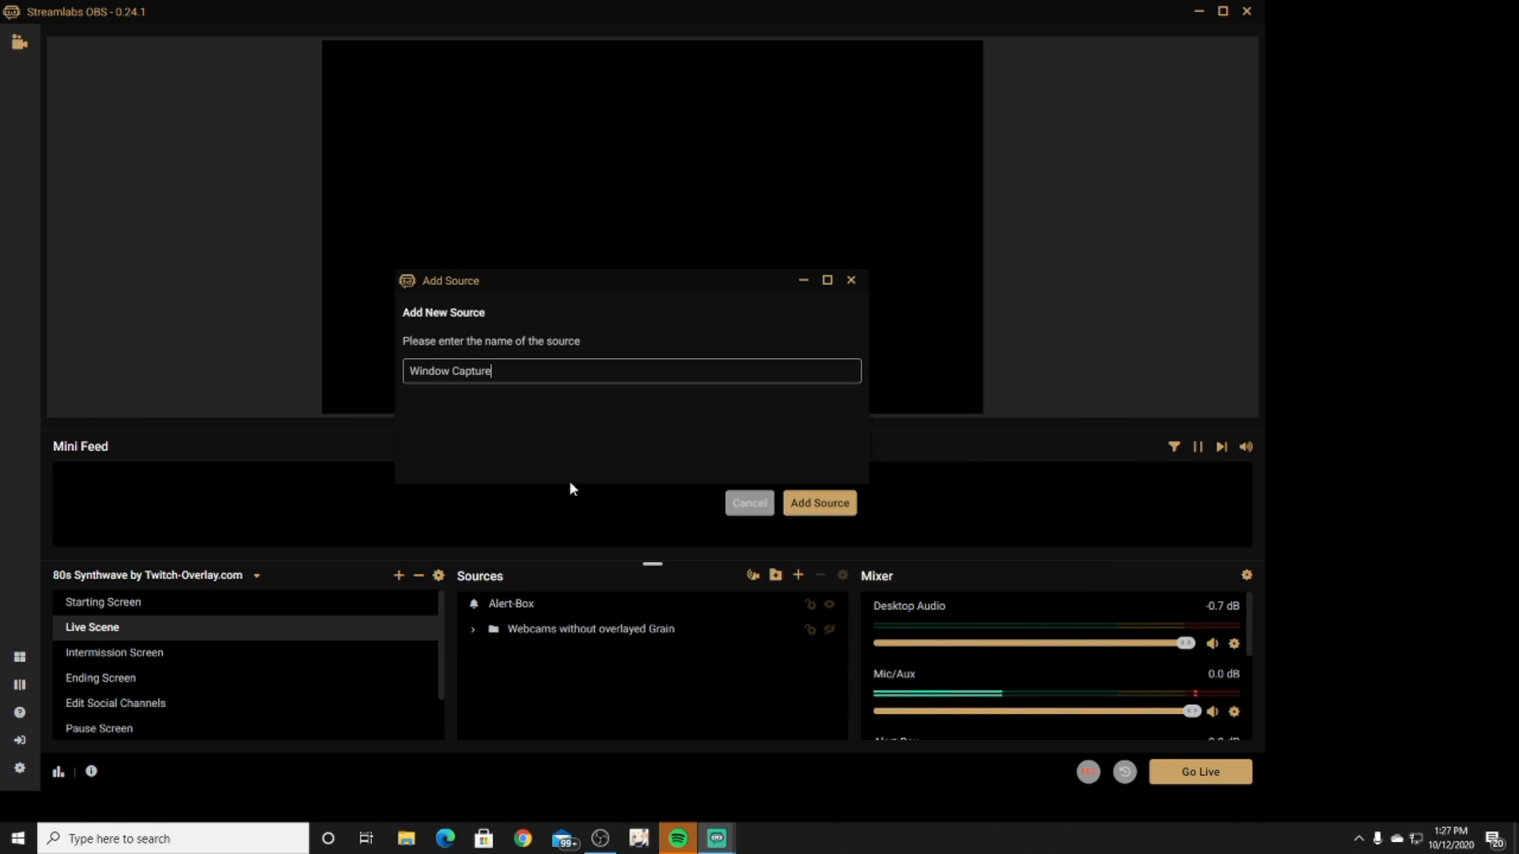
left_click(819, 503)
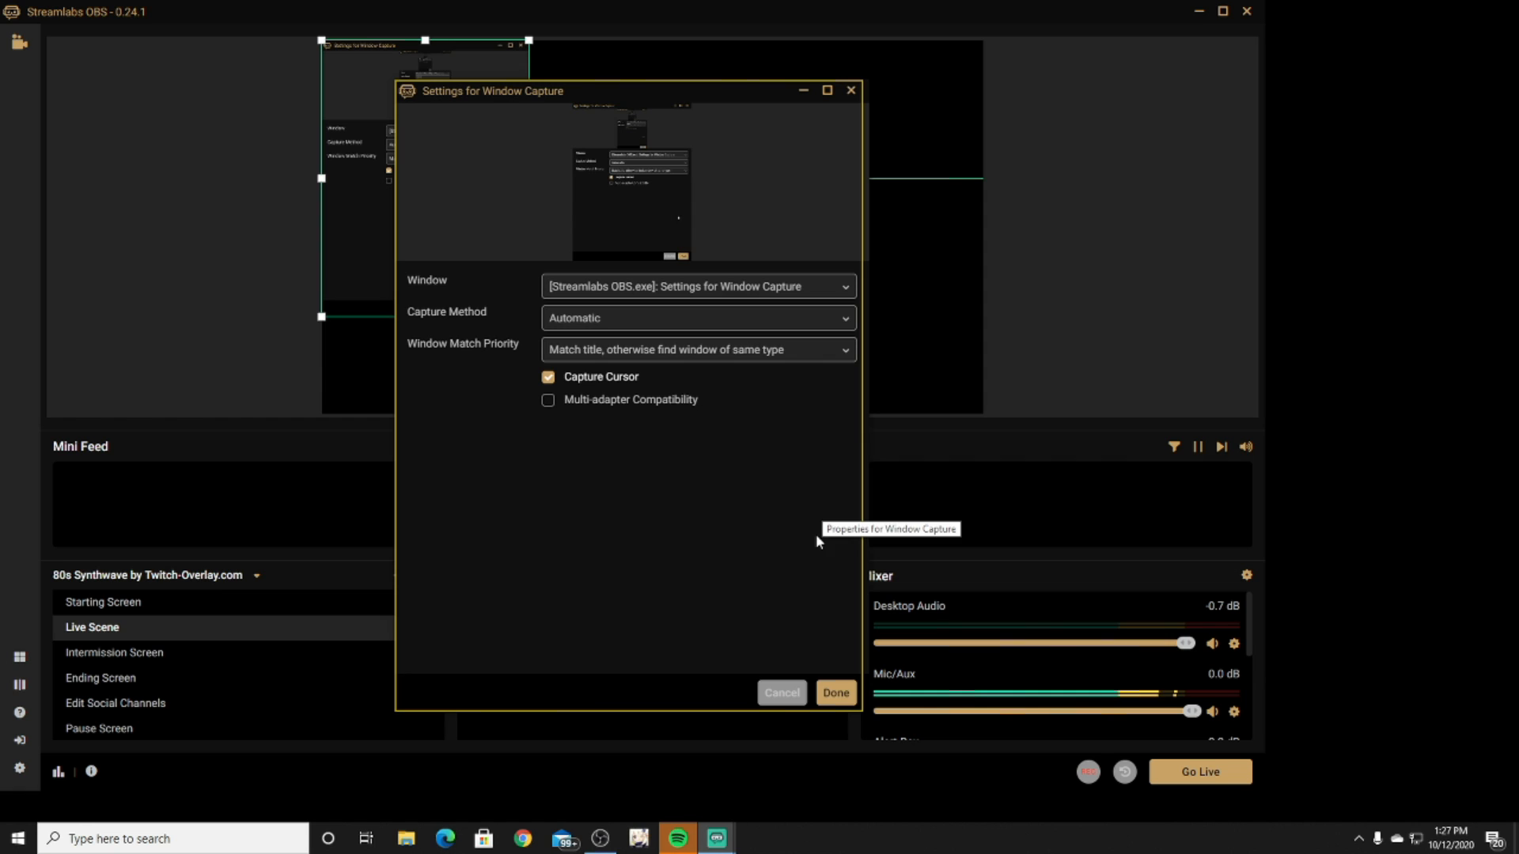
left_click(836, 693)
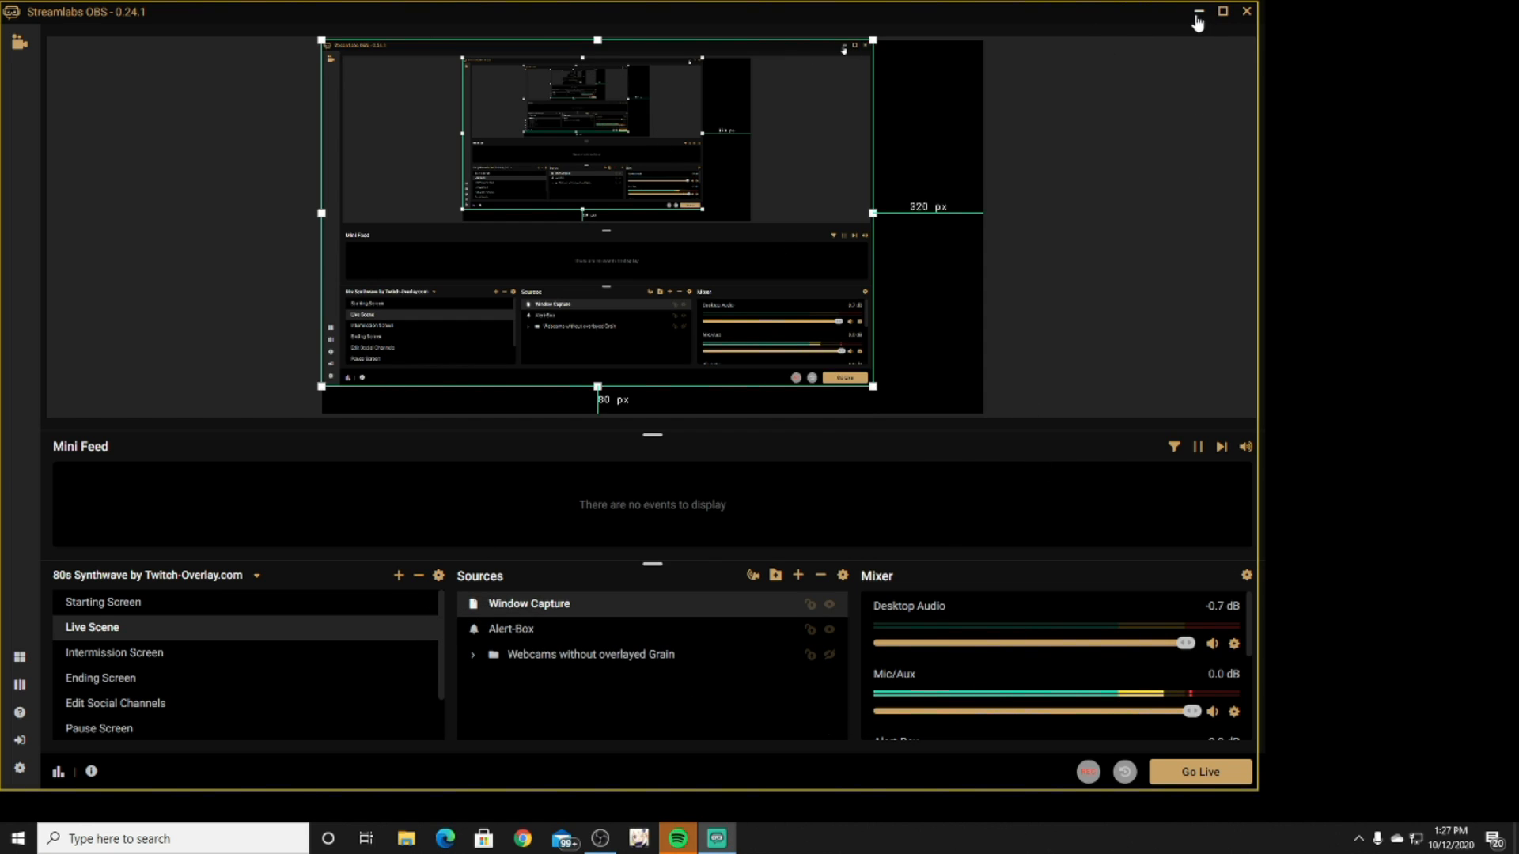
left_click(1200, 11)
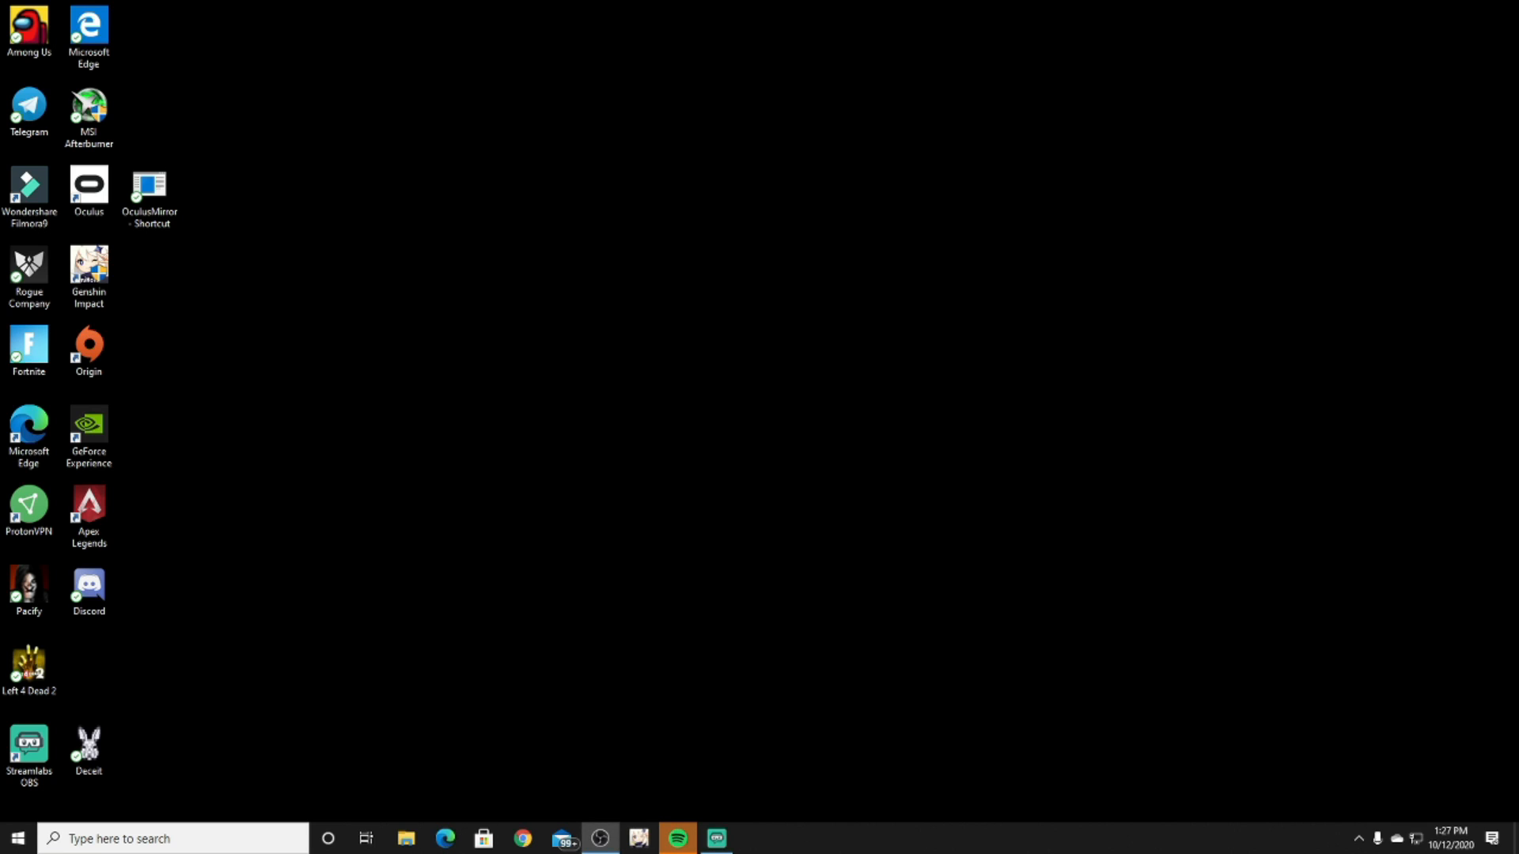
Step: Launch Genshin Impact from its desktop shortcut
double_click(89, 266)
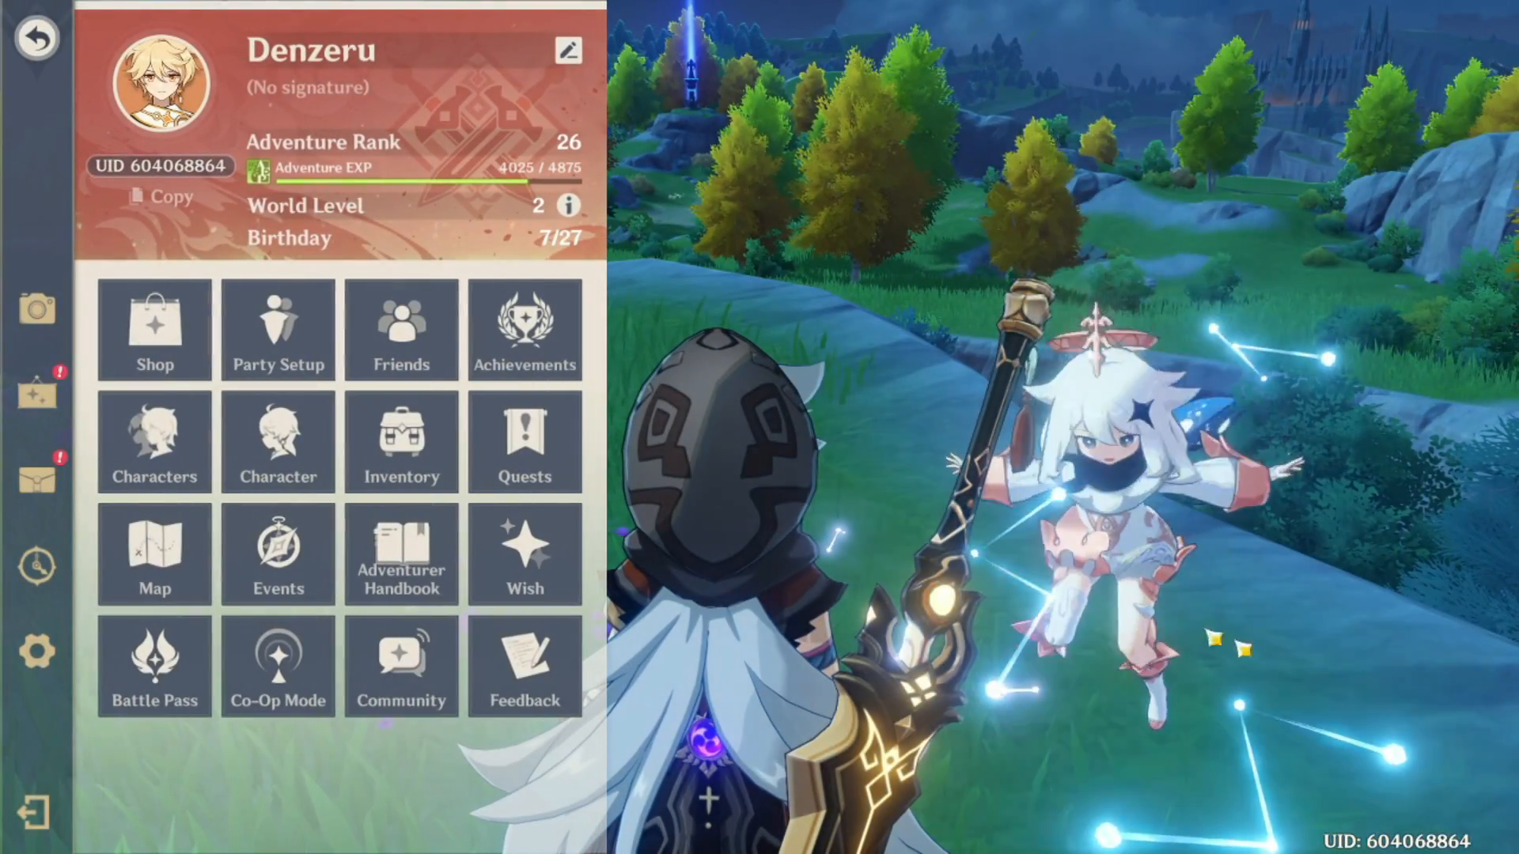
mouse_move(35, 663)
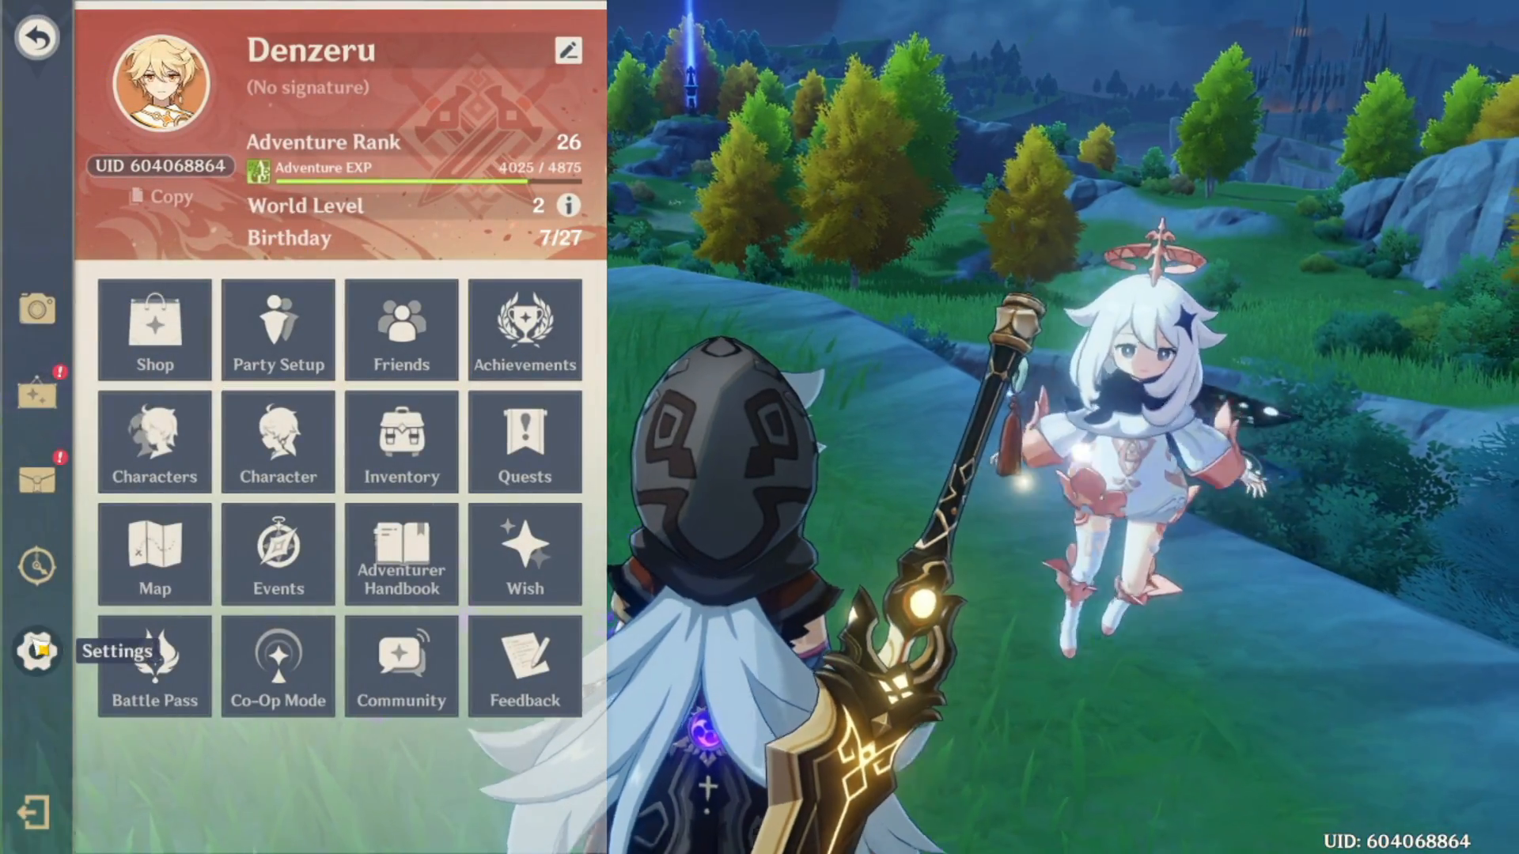
Step: Set Genshin Impact's graphics Display Mode to 1280x720 Windowed
left_click(31, 654)
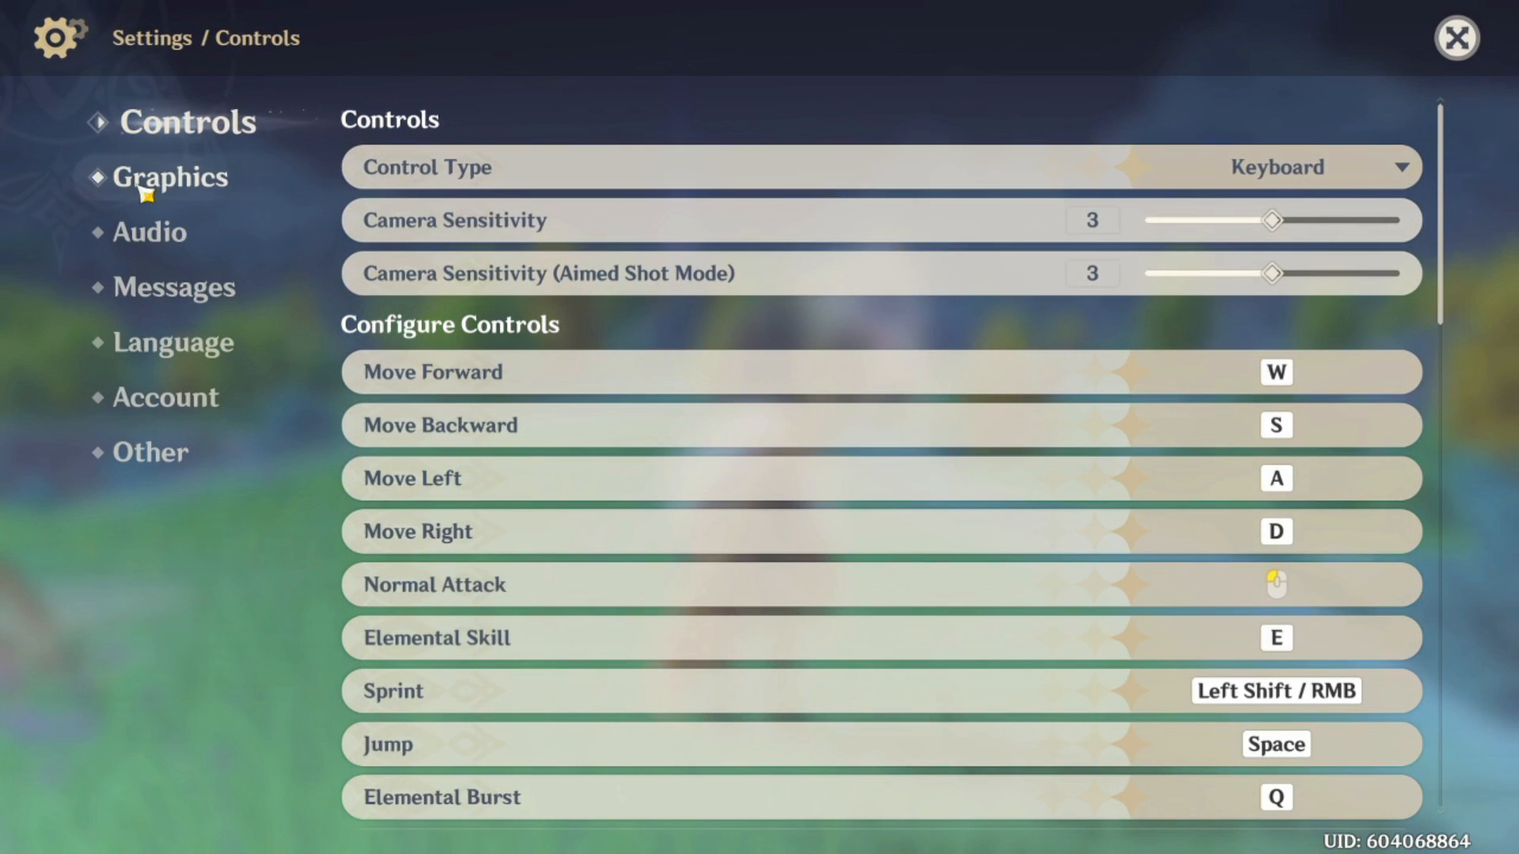
left_click(168, 177)
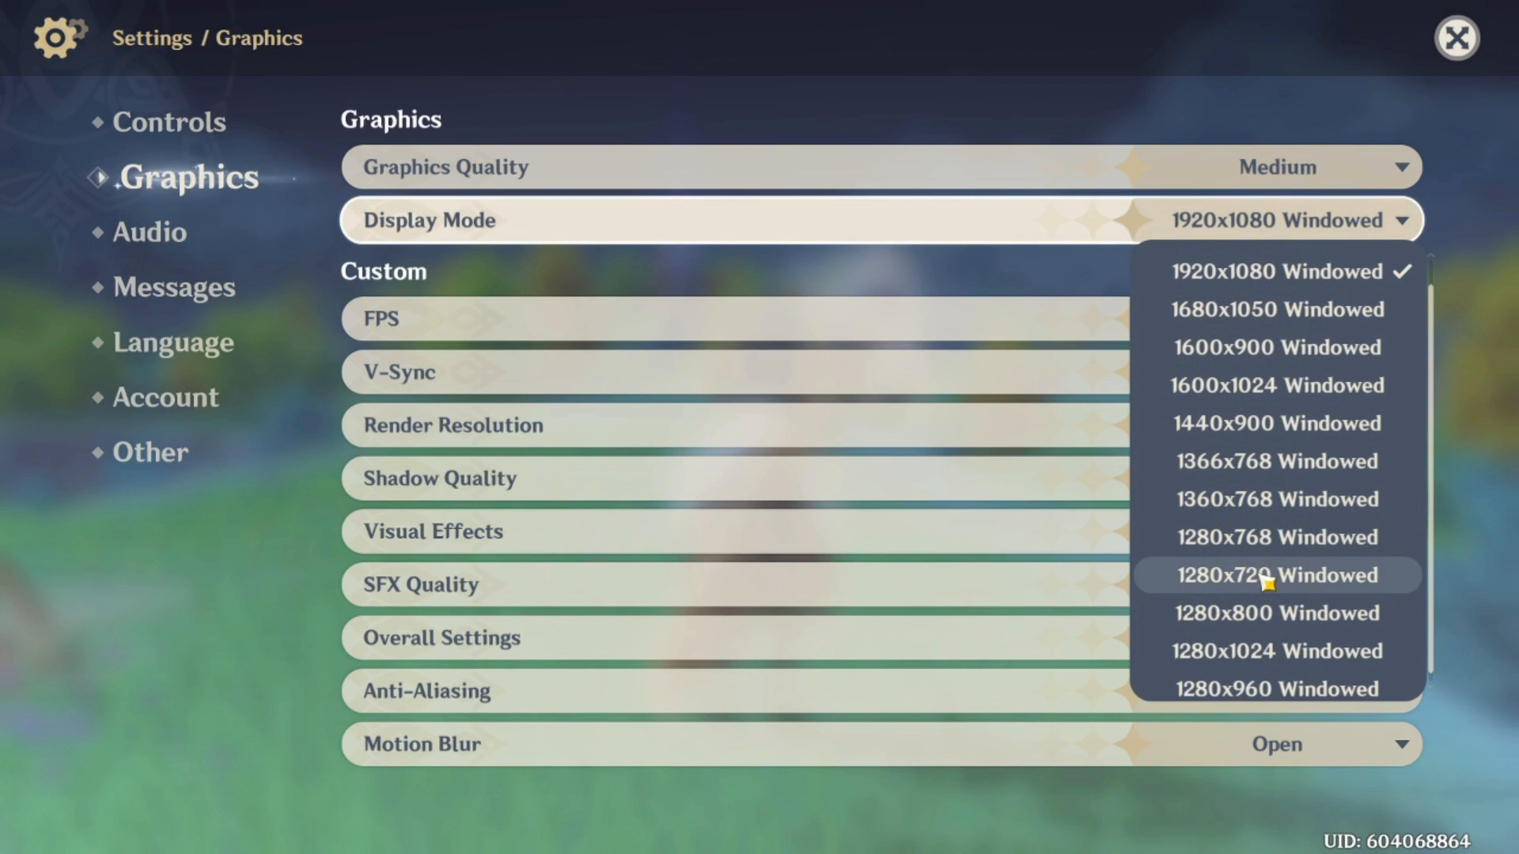
left_click(1272, 576)
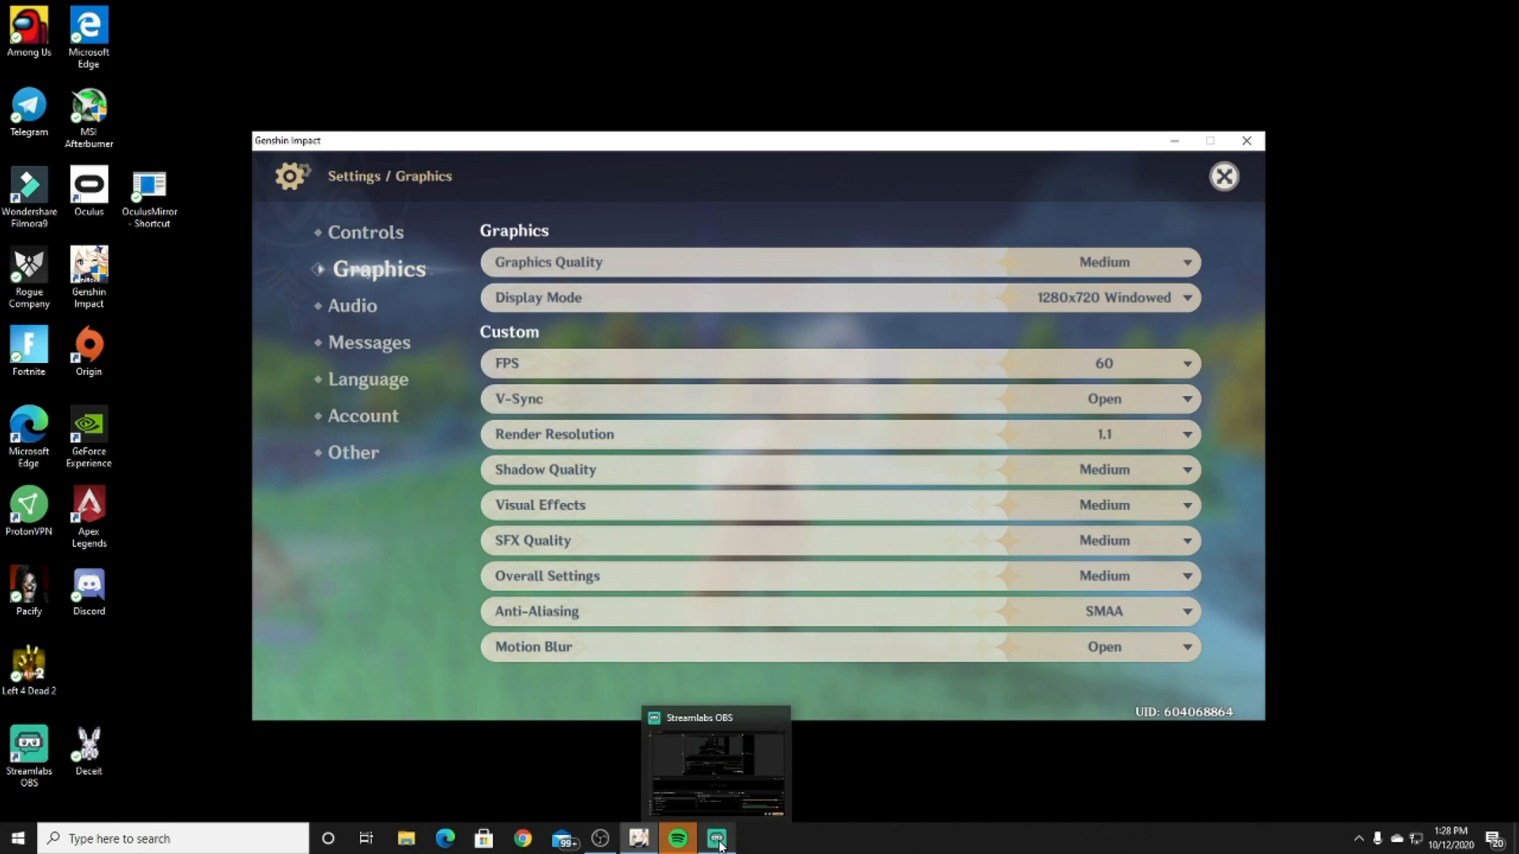
Step: Set the Window Capture source's Window to the Genshin Impact window
left_click(715, 836)
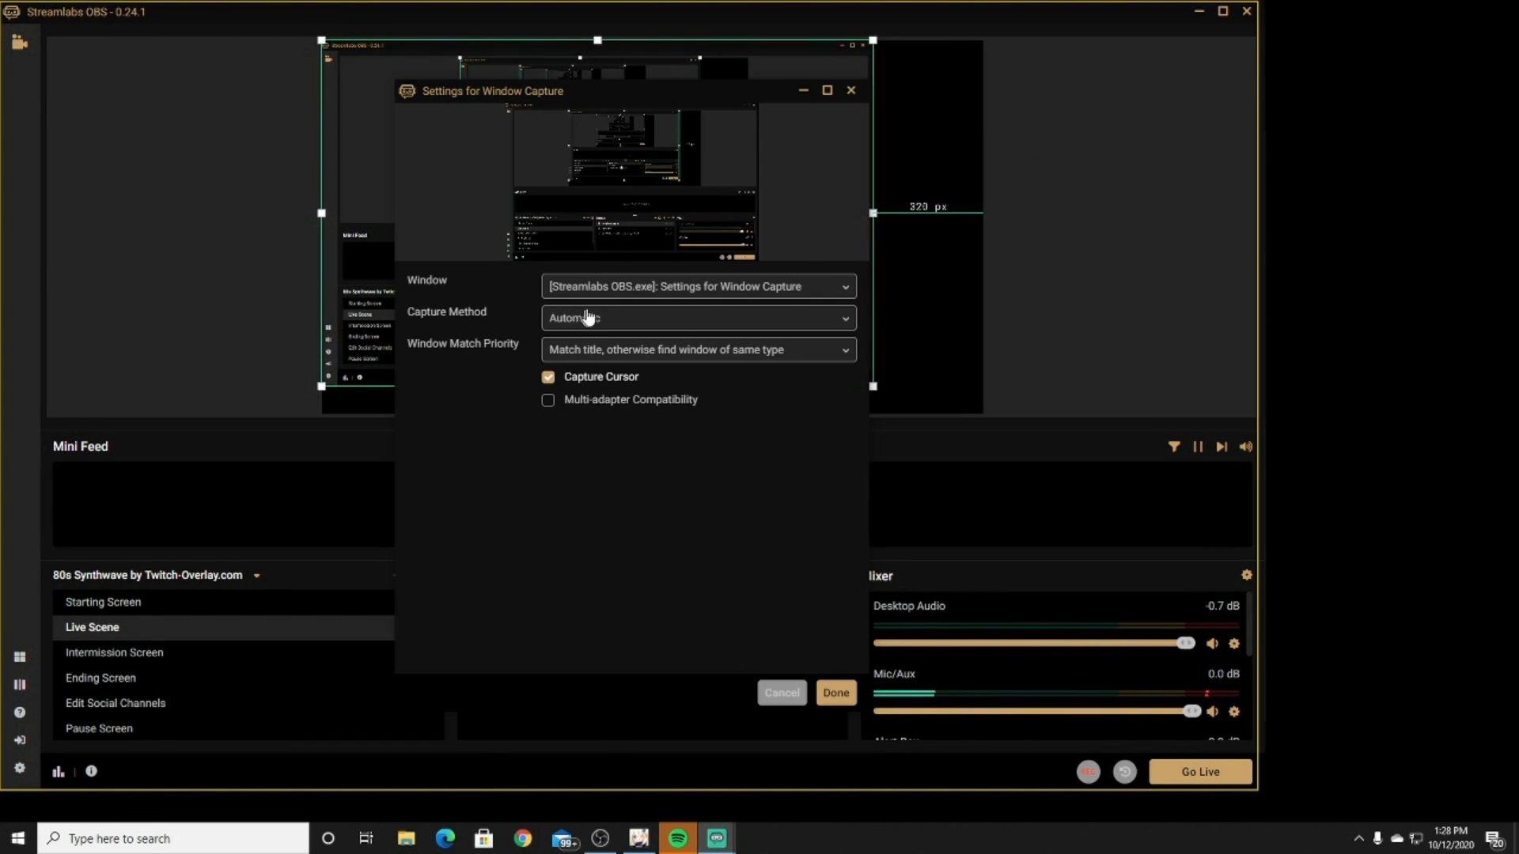
left_click(696, 287)
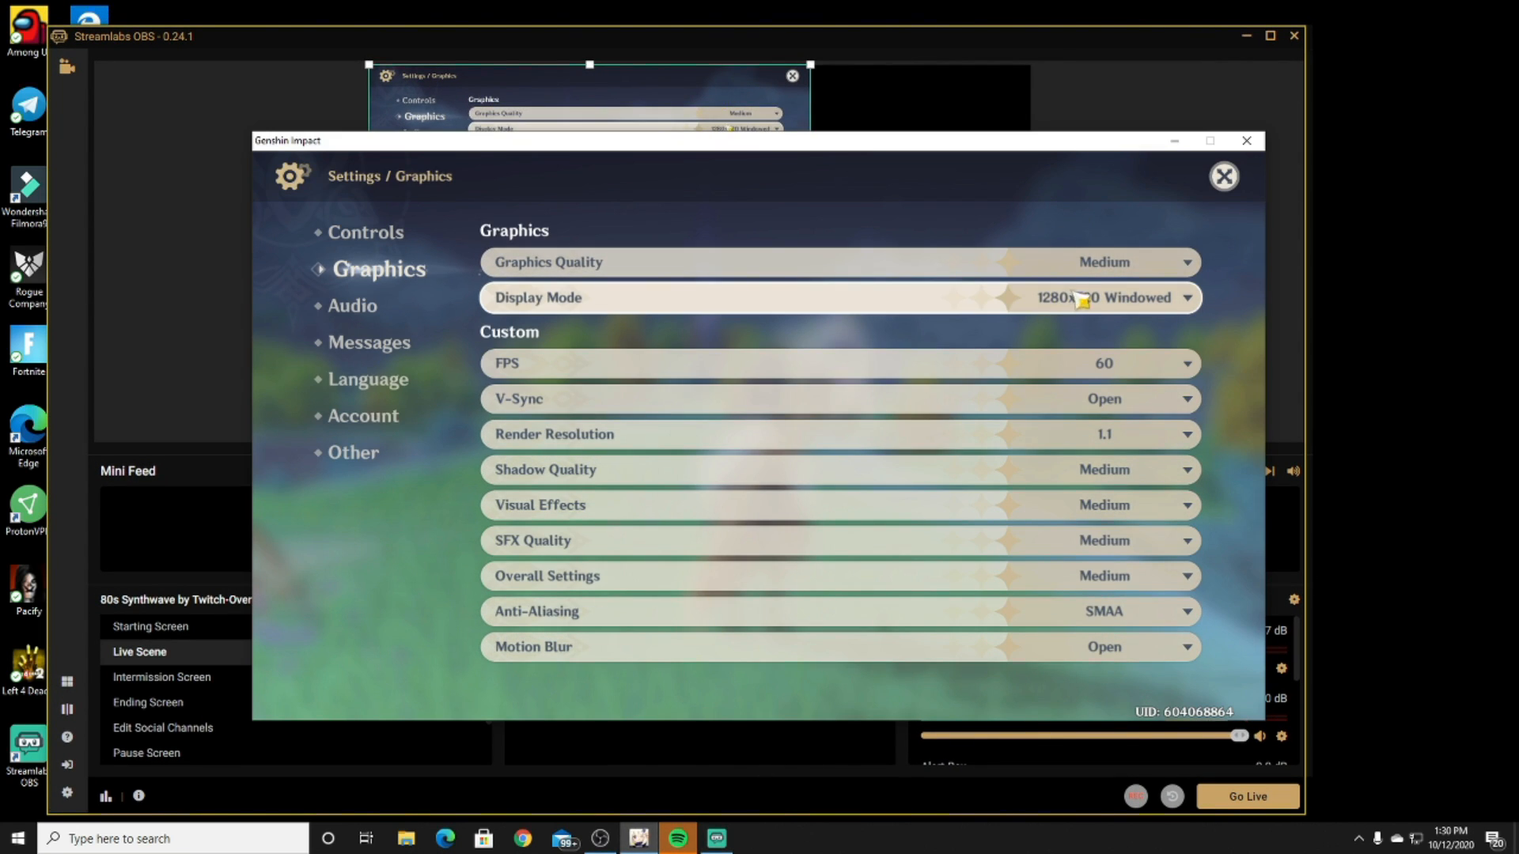
Step: Set Genshin Impact's Display Mode to 3840x2160 Fullscreen
left_click(1119, 298)
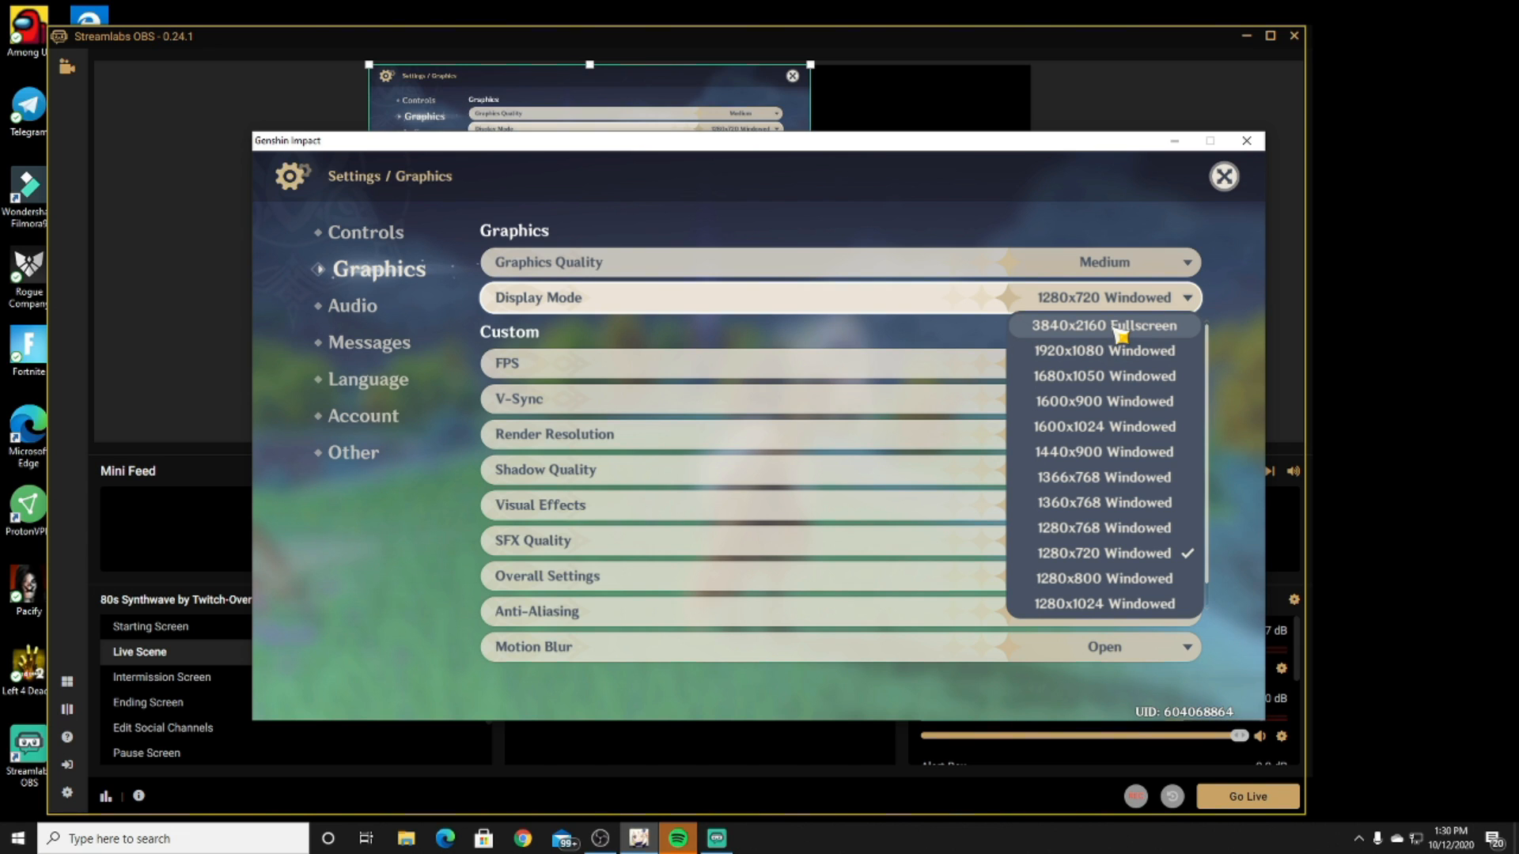
left_click(1104, 326)
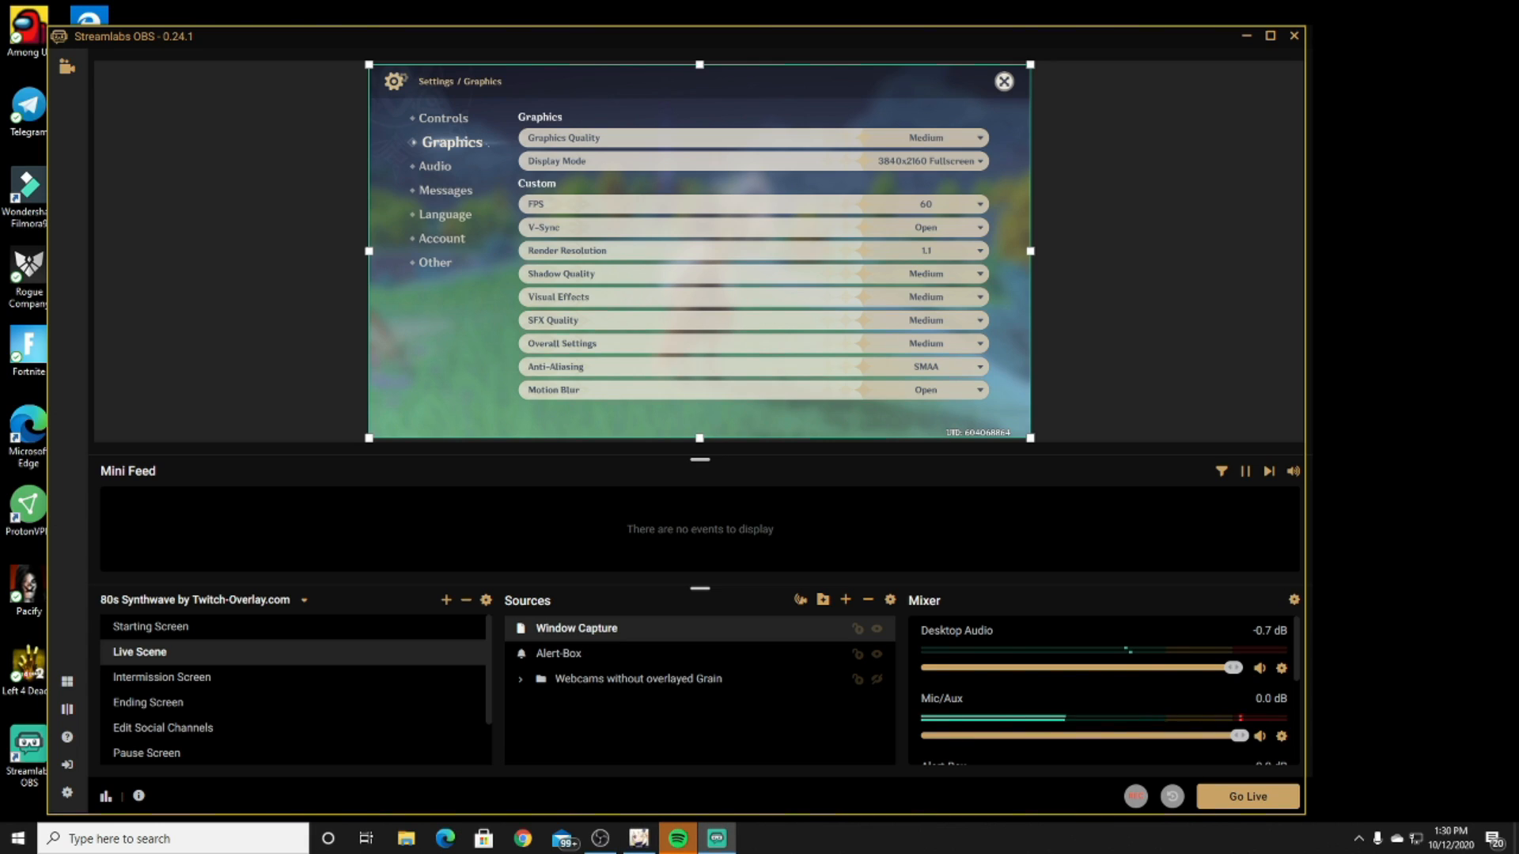
mouse_move(1015, 402)
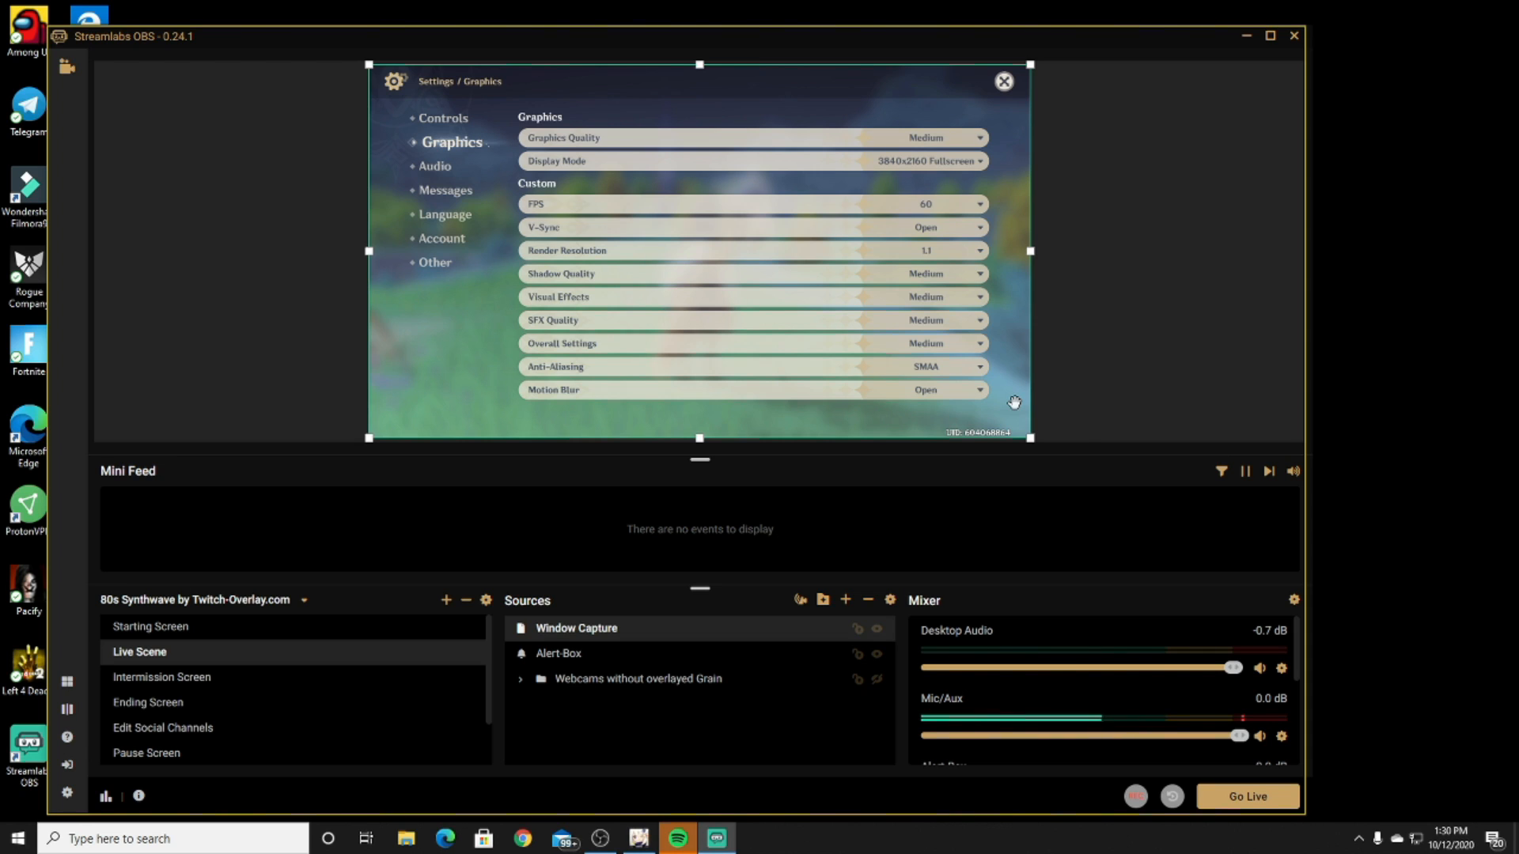
mouse_move(854, 279)
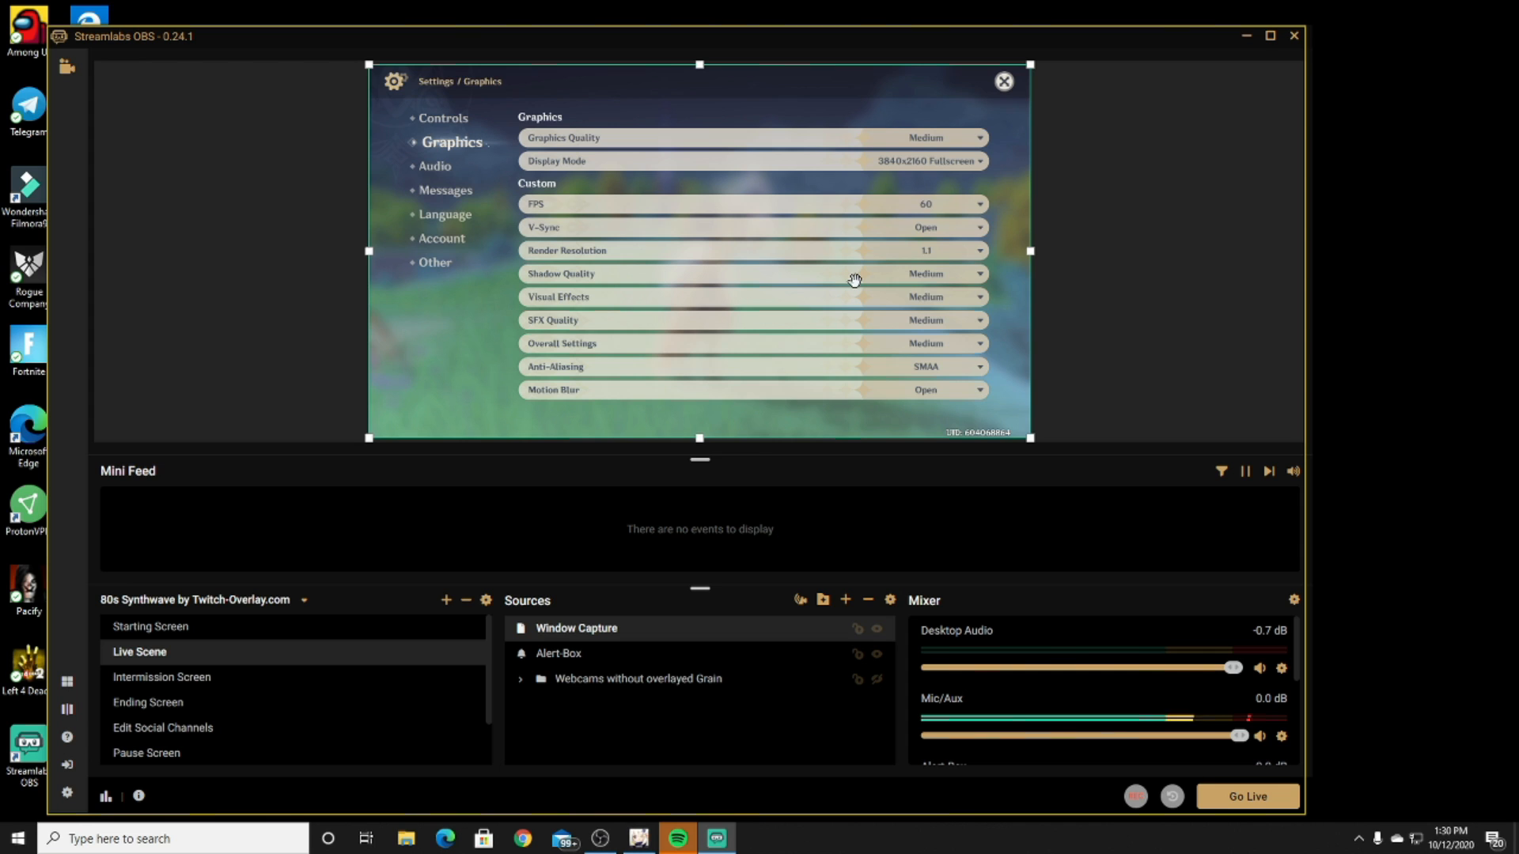
mouse_move(1262, 45)
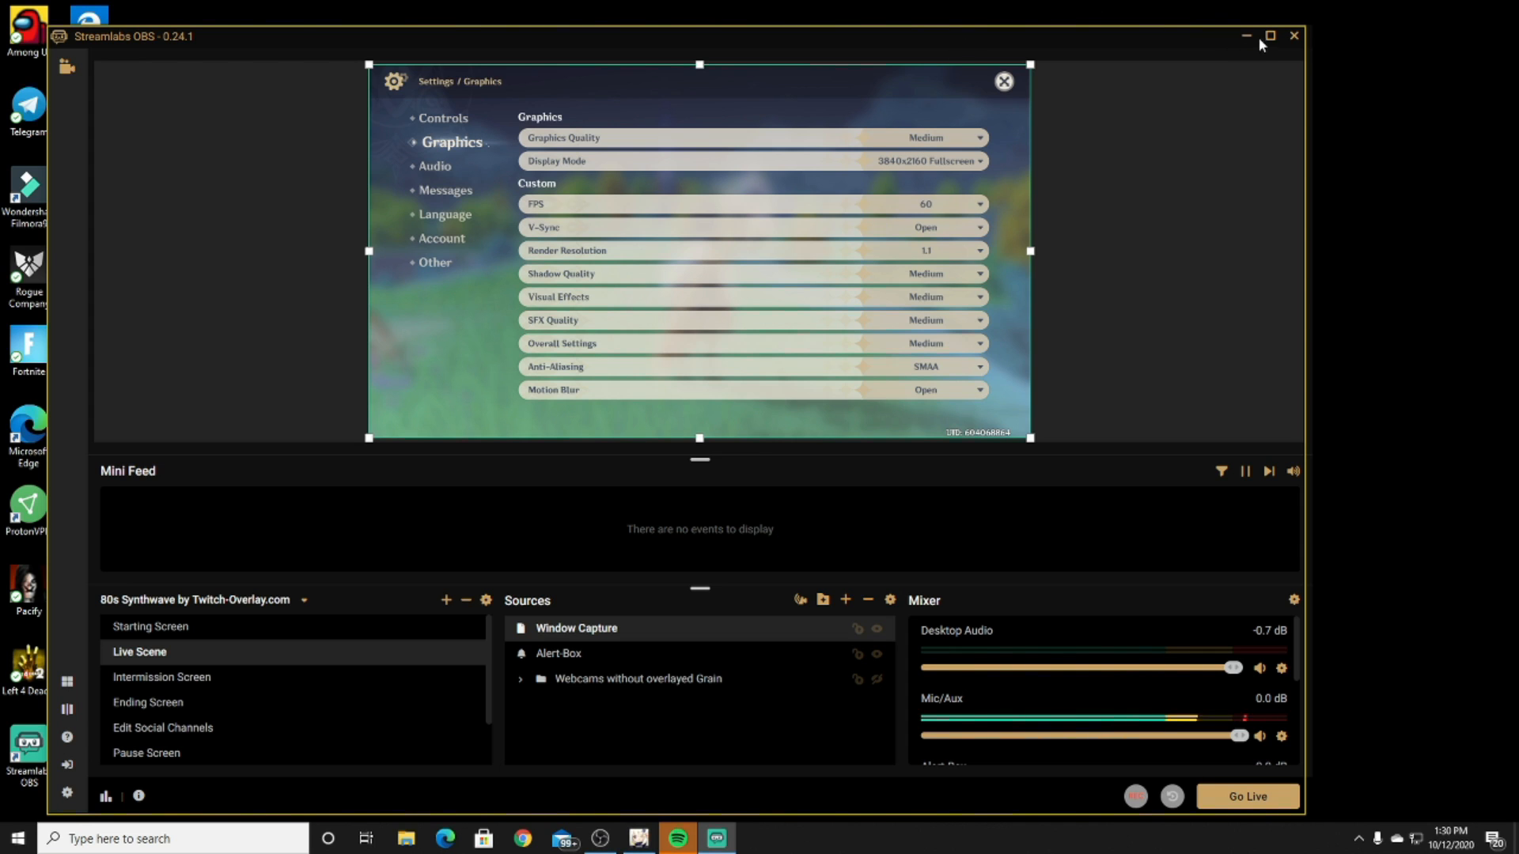
Step: Maximize the Streamlabs OBS window to fill the screen
left_click(1272, 35)
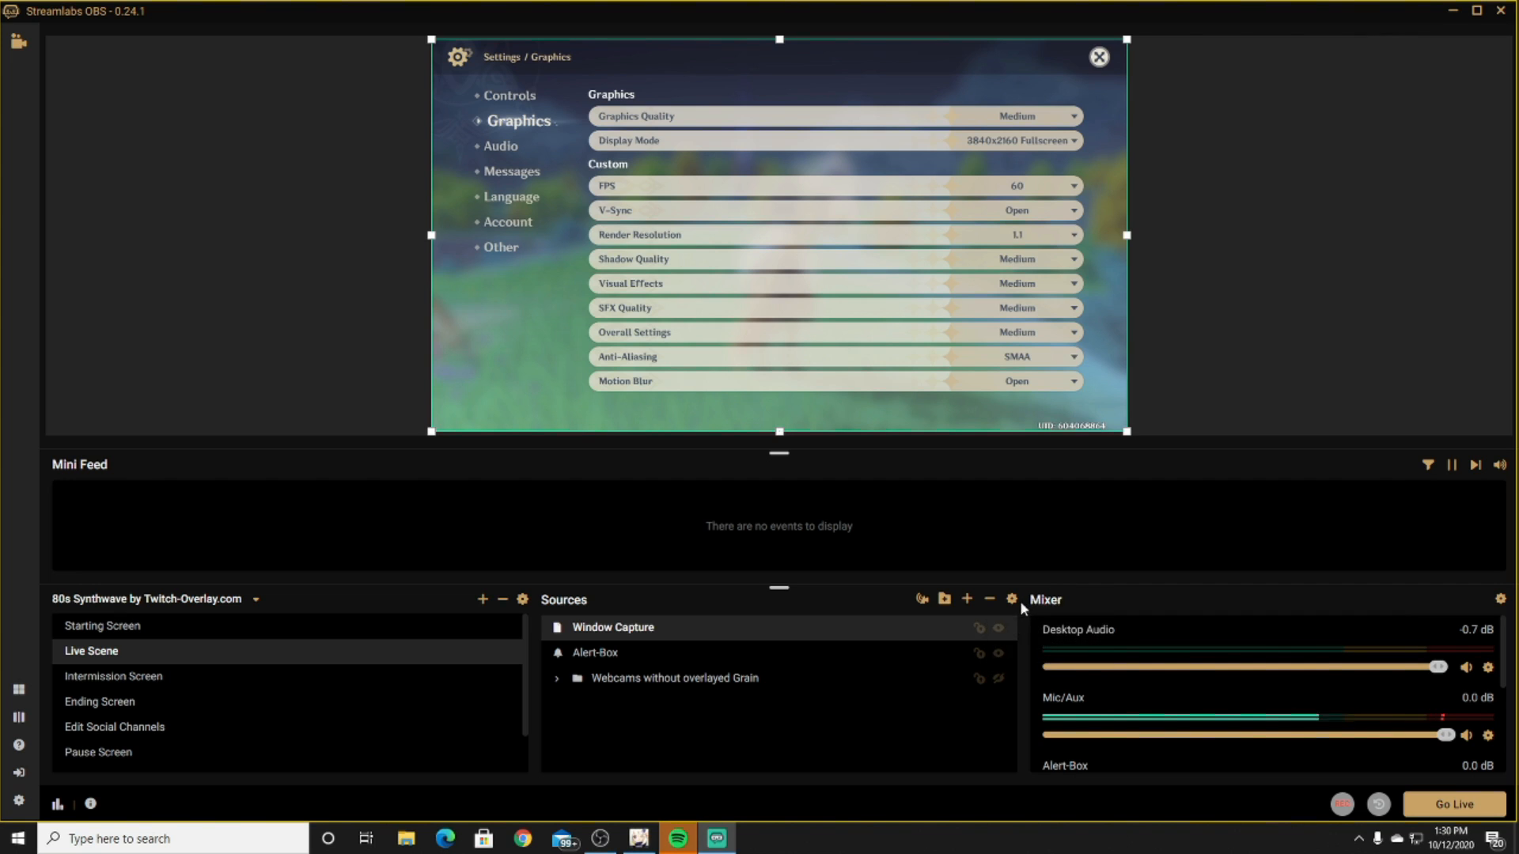
mouse_move(1133, 591)
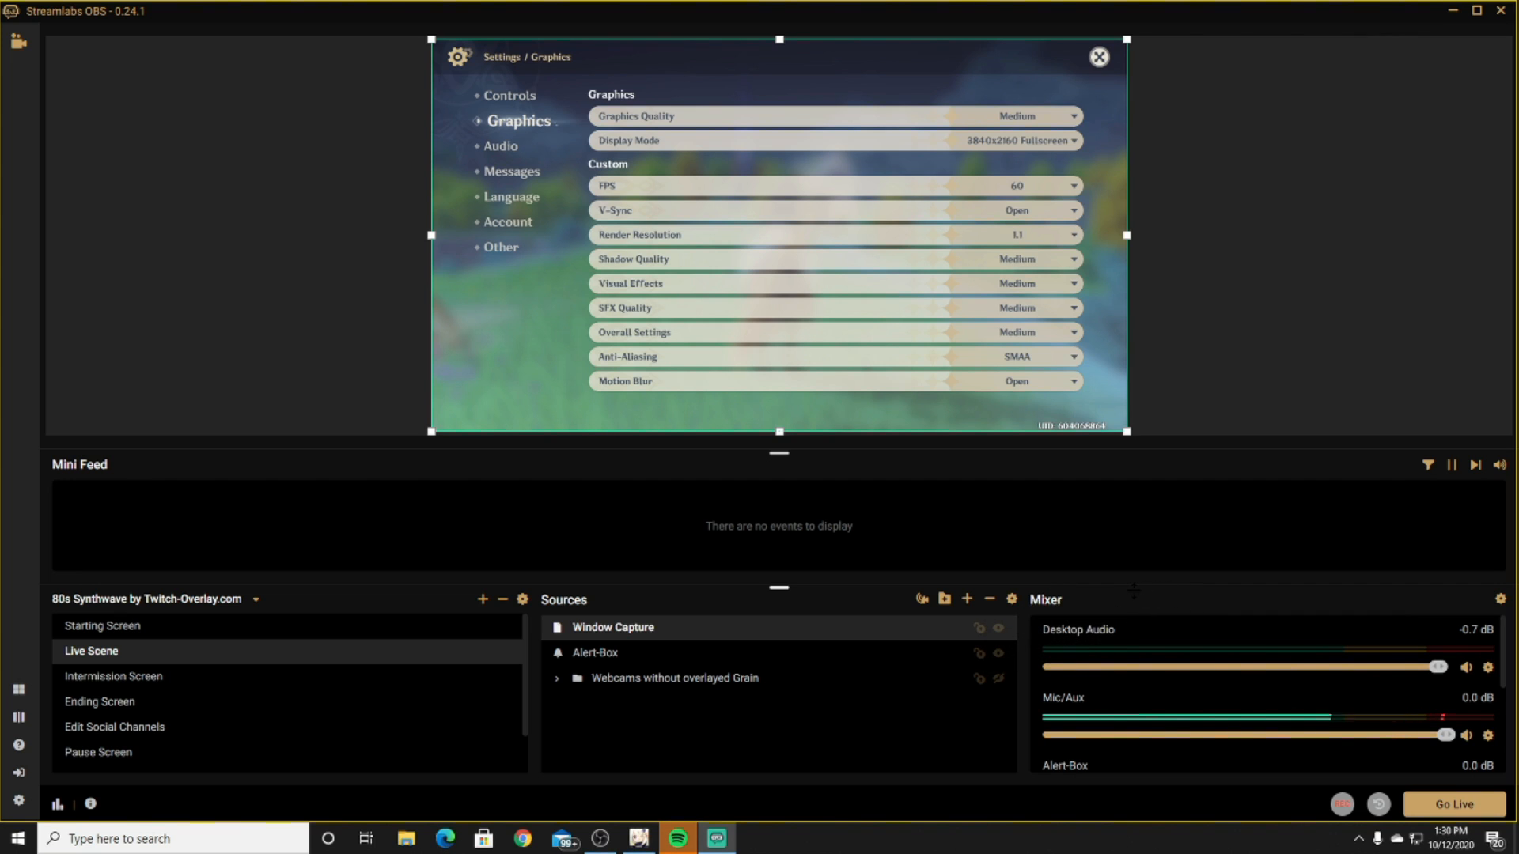